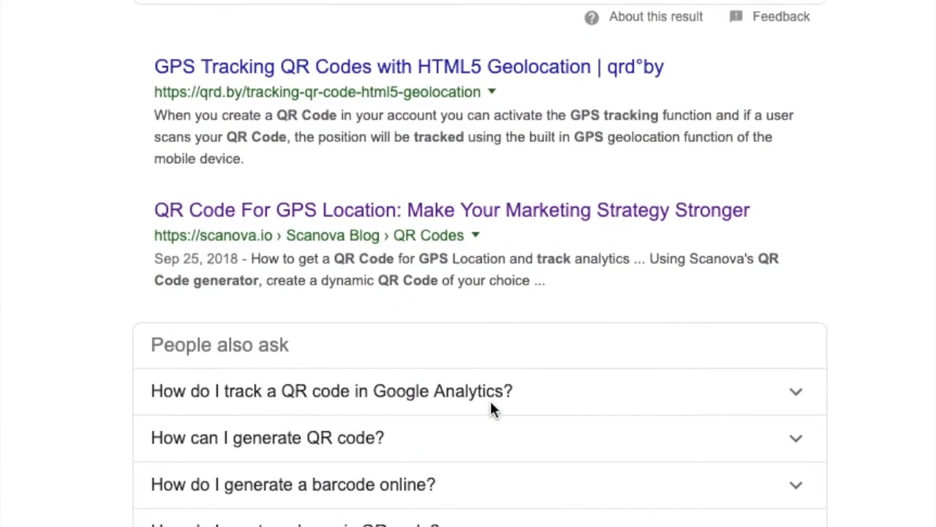
Scroll the Google results toward the Scanova link for GPS-tracking QR codes
scroll("down", 3)
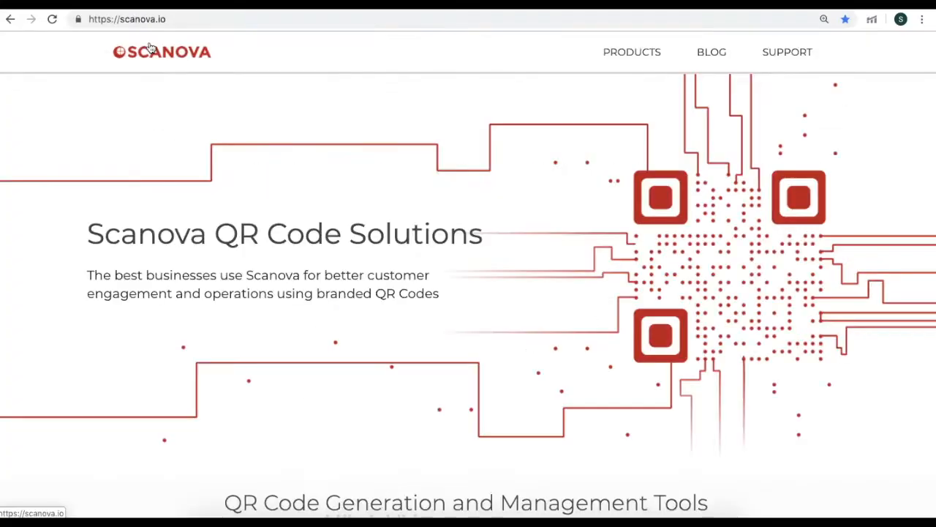
Reach the QR Code Generator via Products, choose Website URL and create the account
left_click(632, 52)
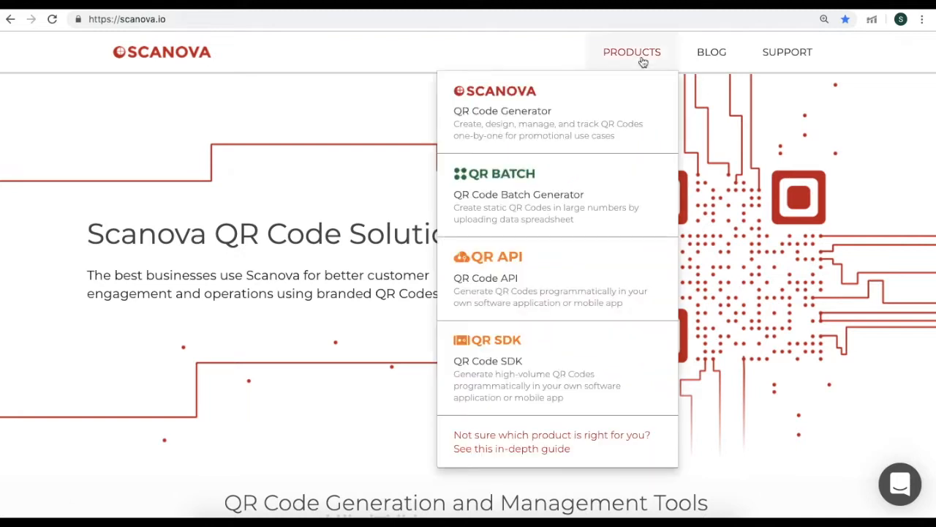
mouse_move(597, 117)
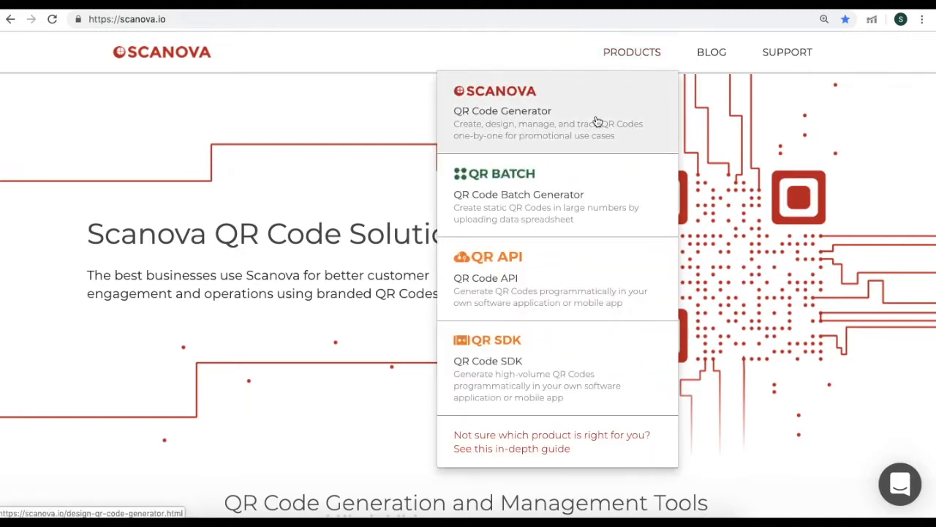
left_click(502, 111)
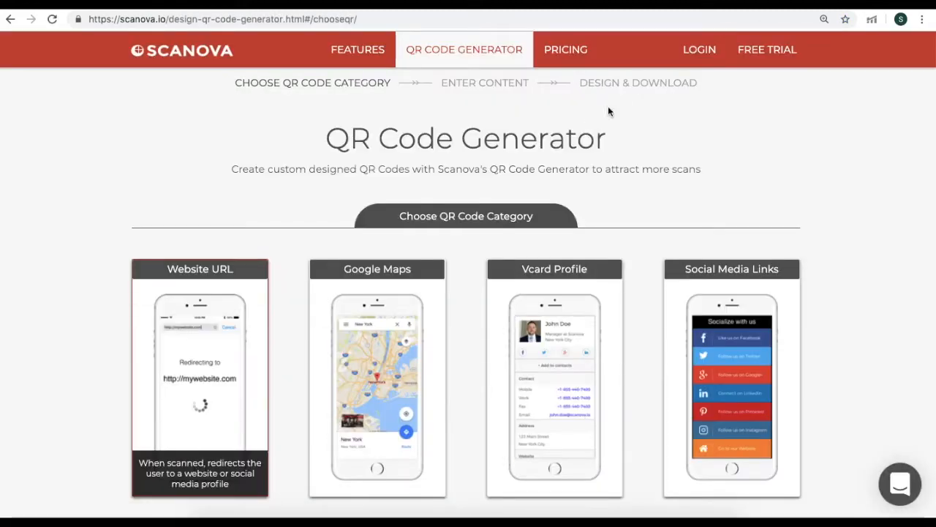
left_click(766, 50)
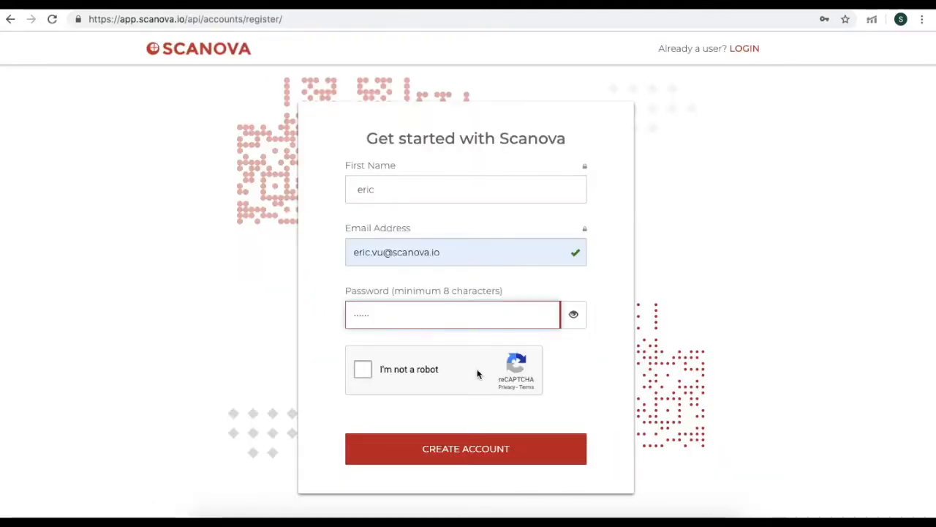
left_click(465, 448)
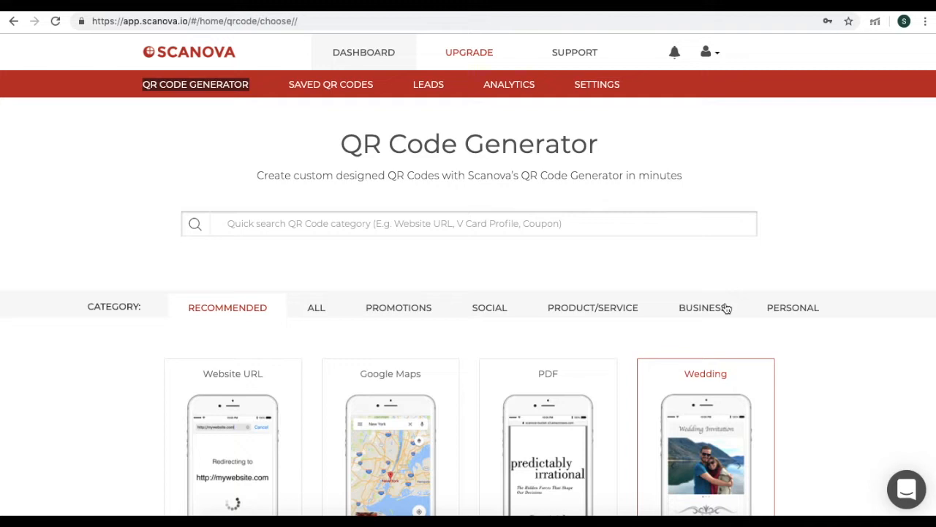
scroll("down", 3)
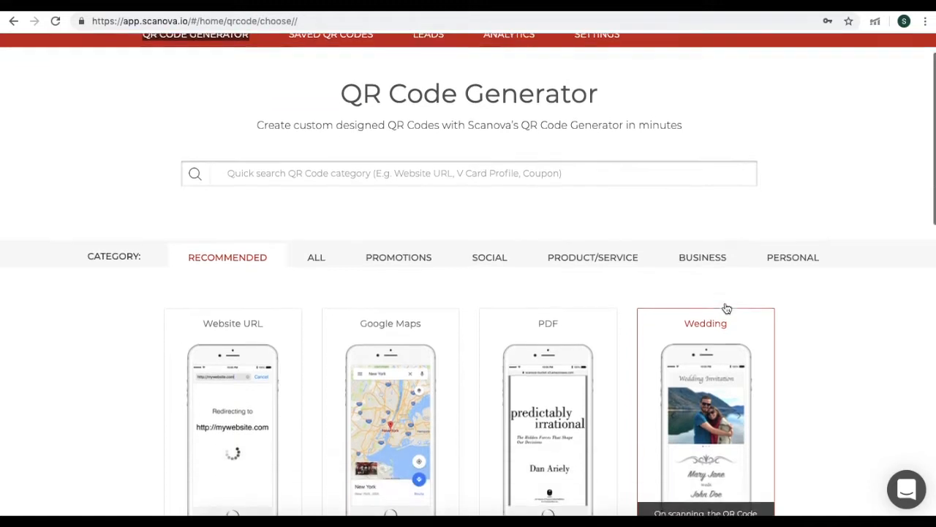
scroll("down", 3)
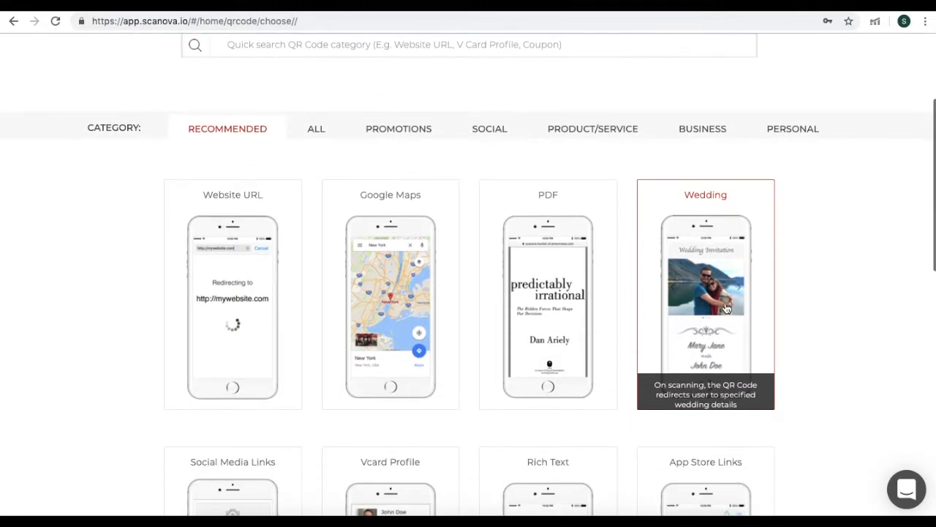
mouse_move(287, 337)
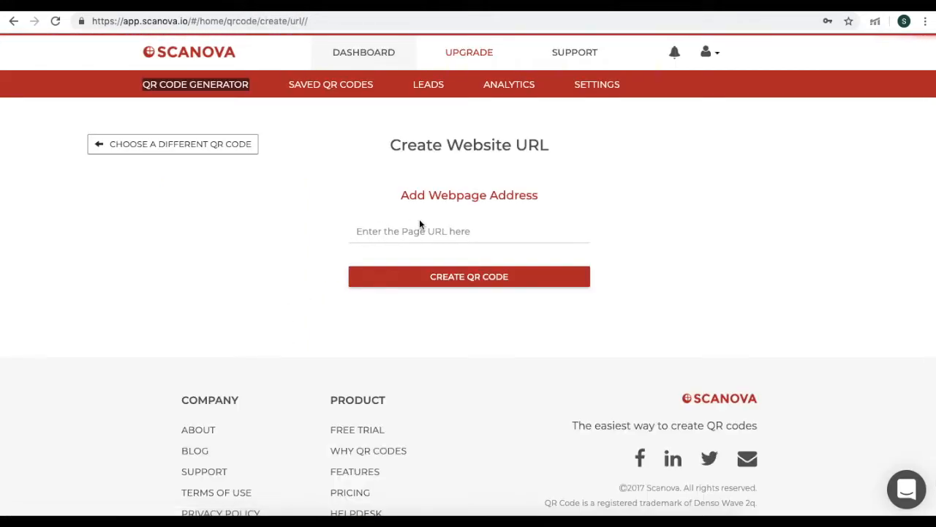
type("https://scanova.io/")
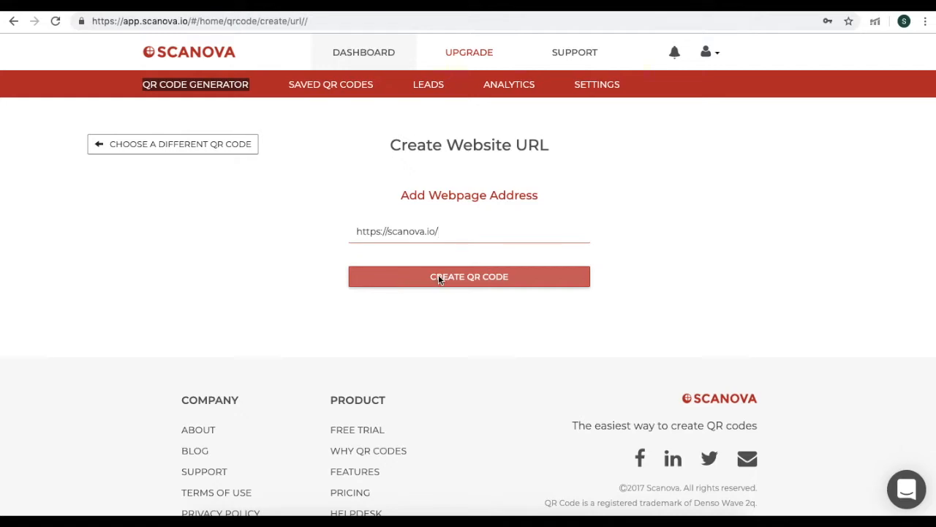
Create the code as a dynamic QR named 'scanova' with exact GPS location of scan enabled, and save it
left_click(468, 276)
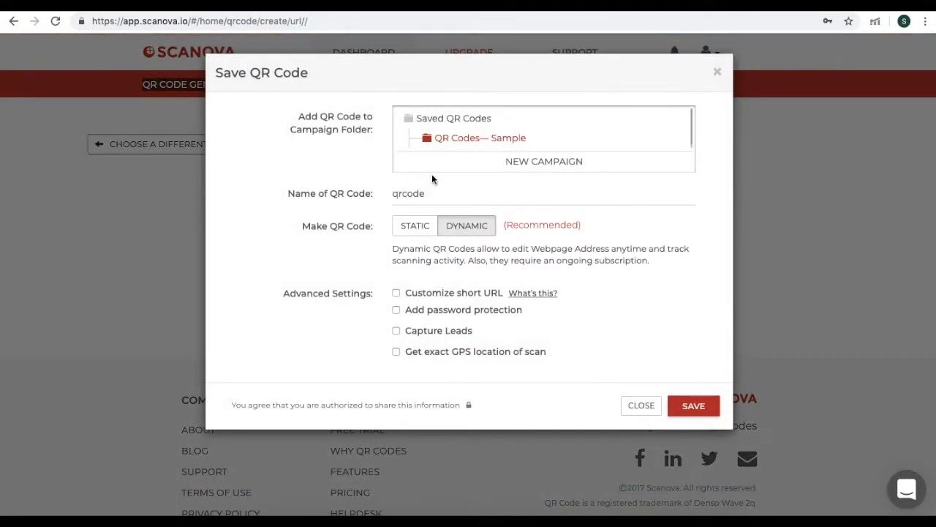
mouse_move(486, 162)
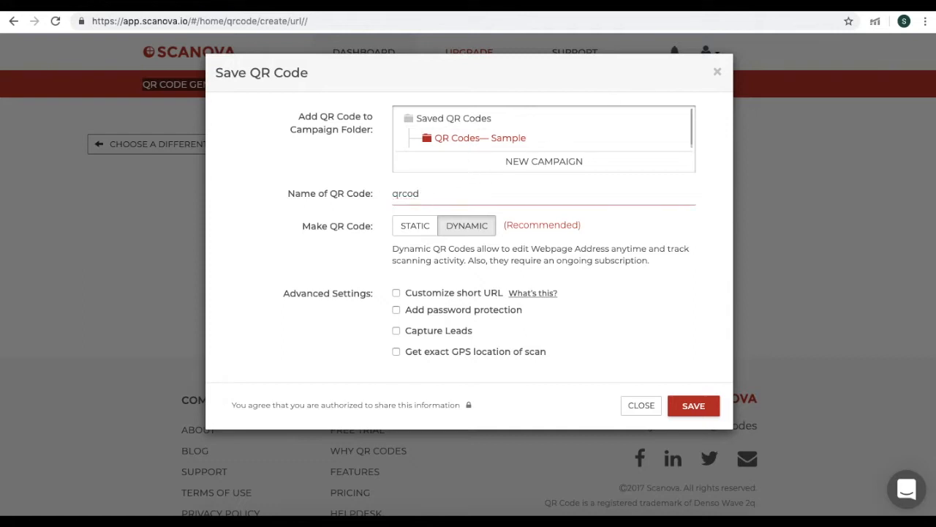
type("scan")
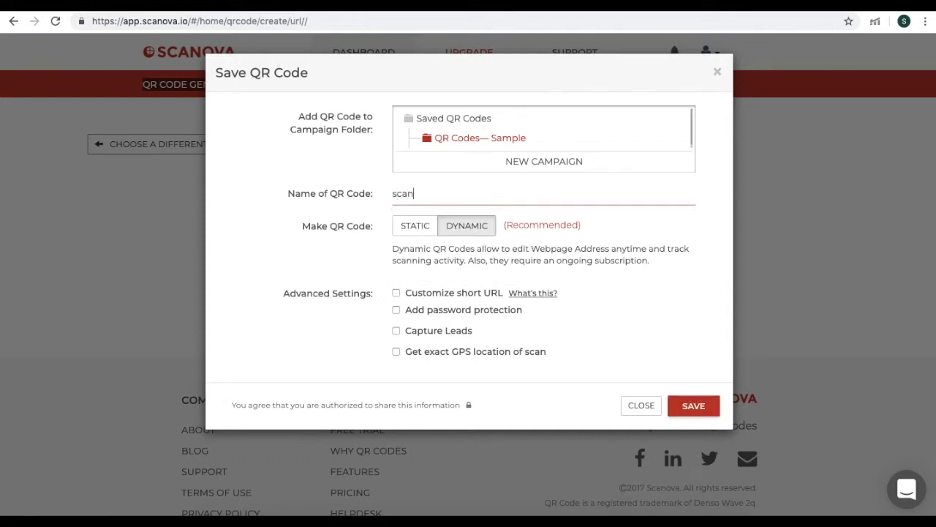
type("ova")
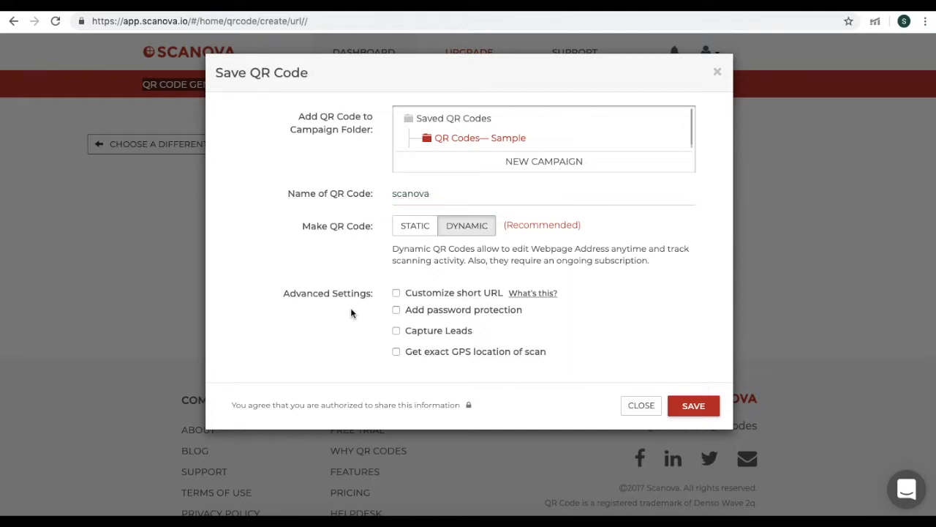
mouse_move(404, 360)
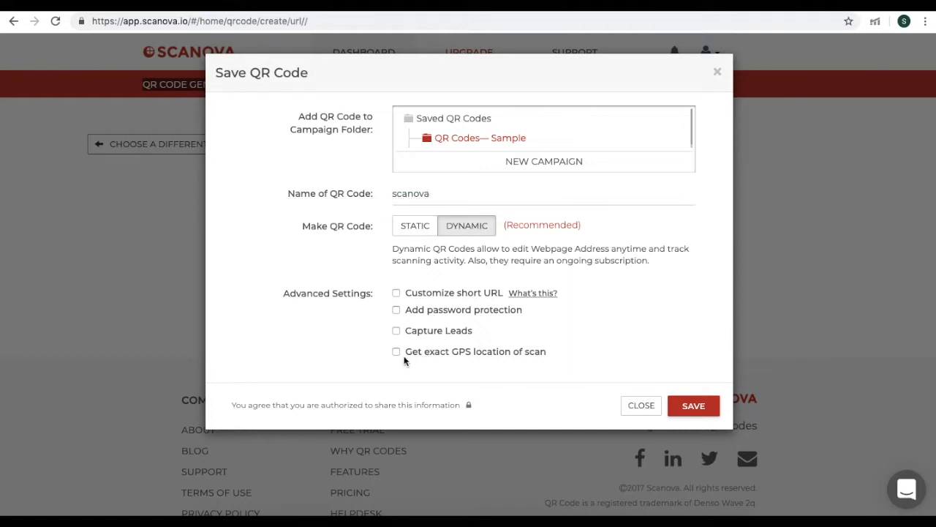
mouse_move(416, 356)
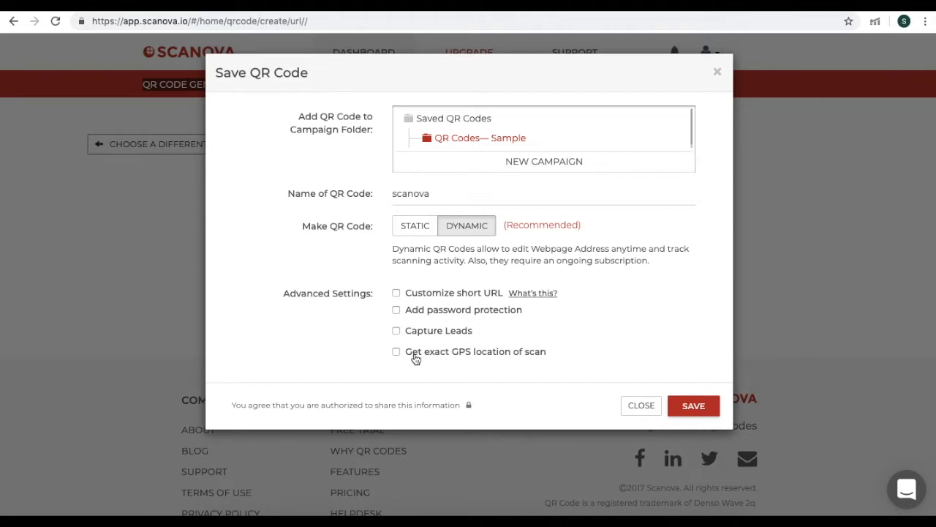
left_click(395, 351)
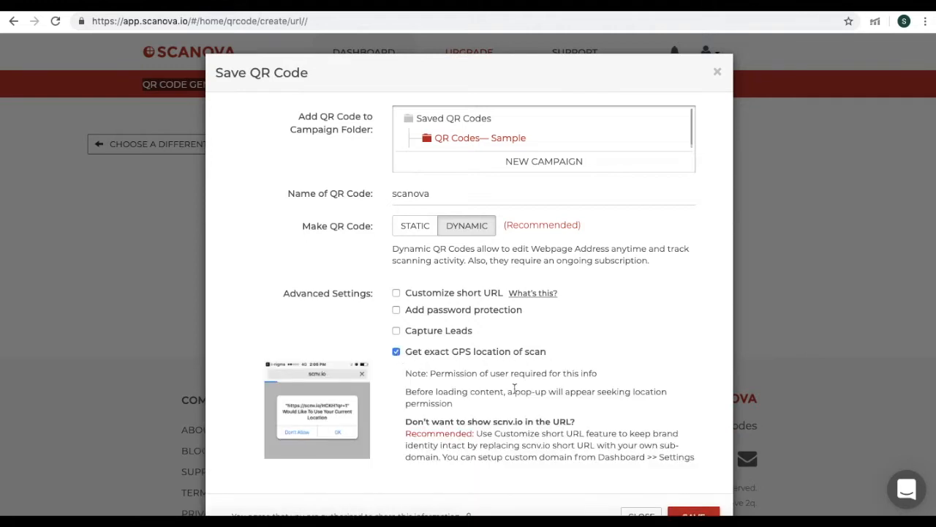
left_click(693, 477)
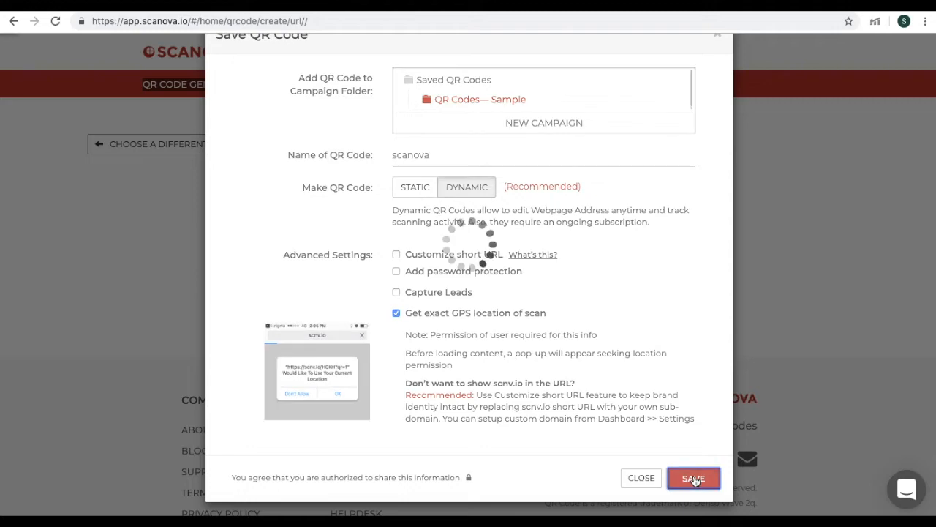
left_click(693, 477)
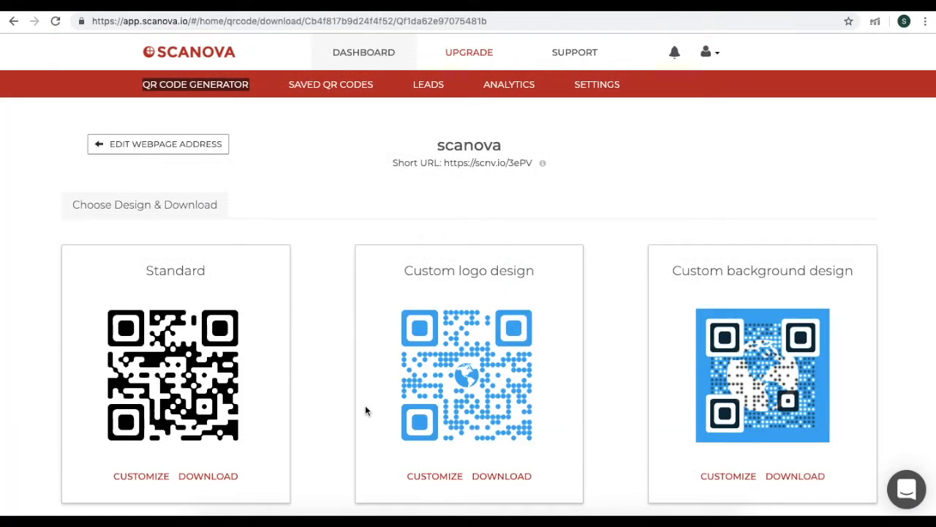
Start customizing the Custom logo design version of the scanova code
scroll("down", 3)
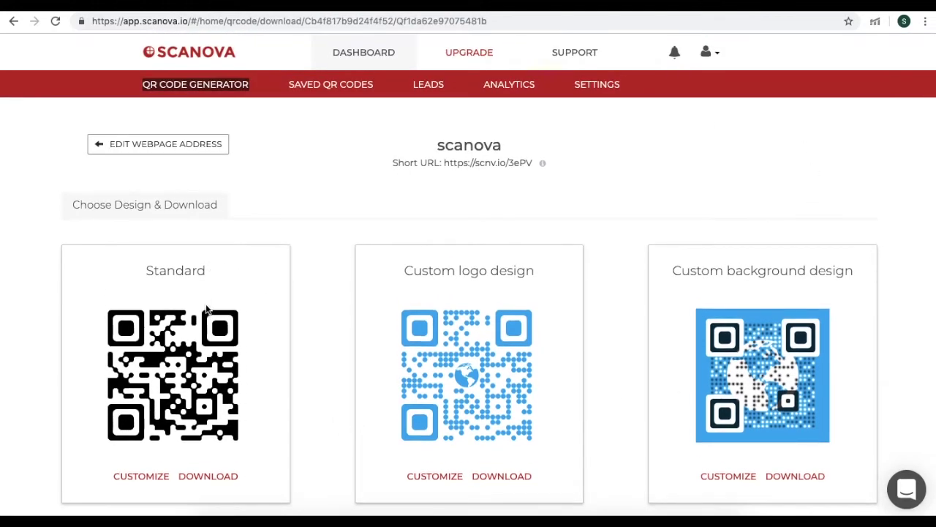
mouse_move(660, 303)
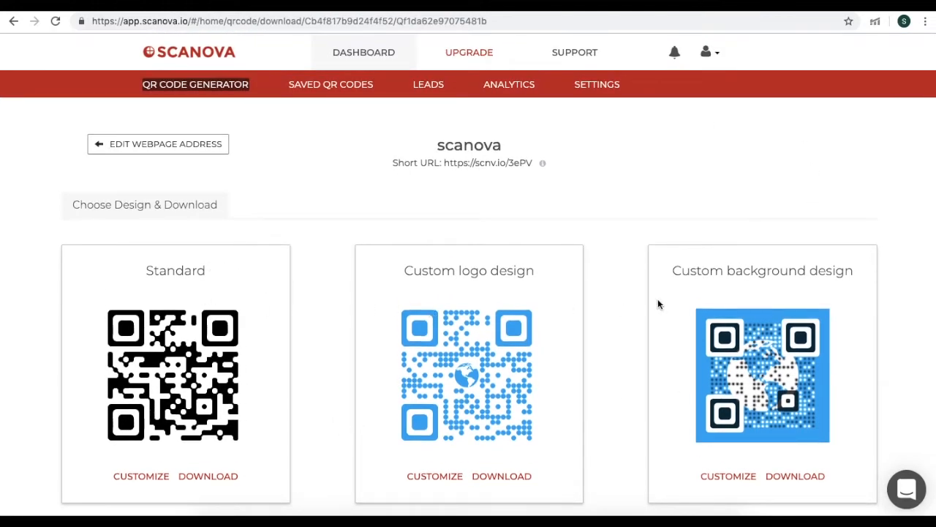
mouse_move(188, 323)
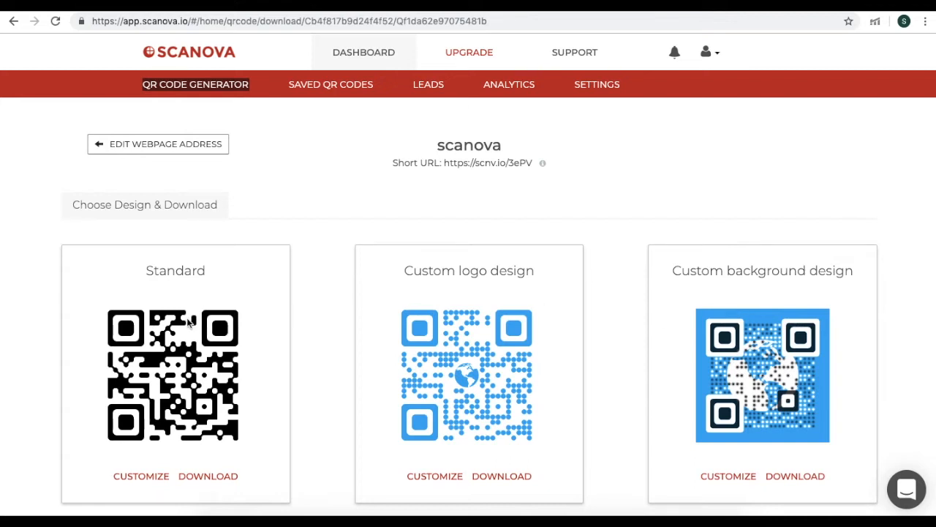
scroll("down", 3)
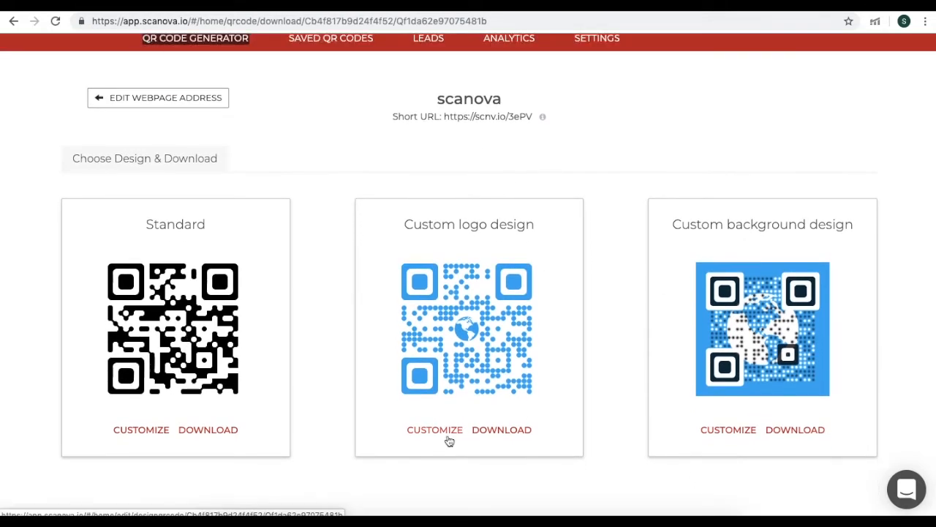
left_click(434, 430)
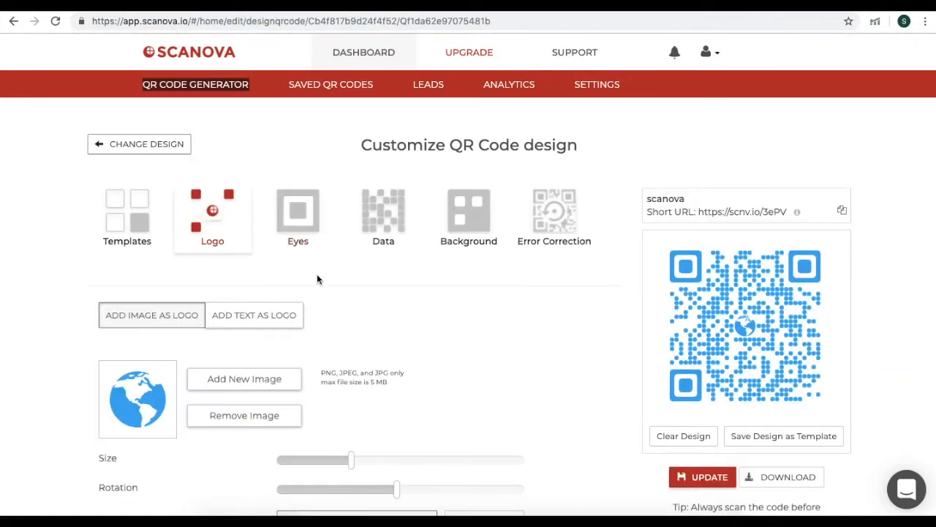
scroll("down", 3)
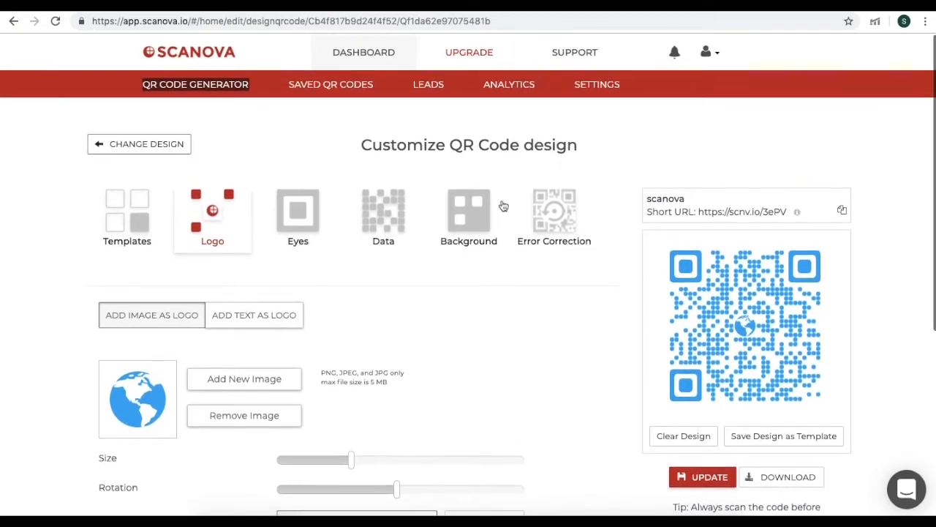
scroll("down", 3)
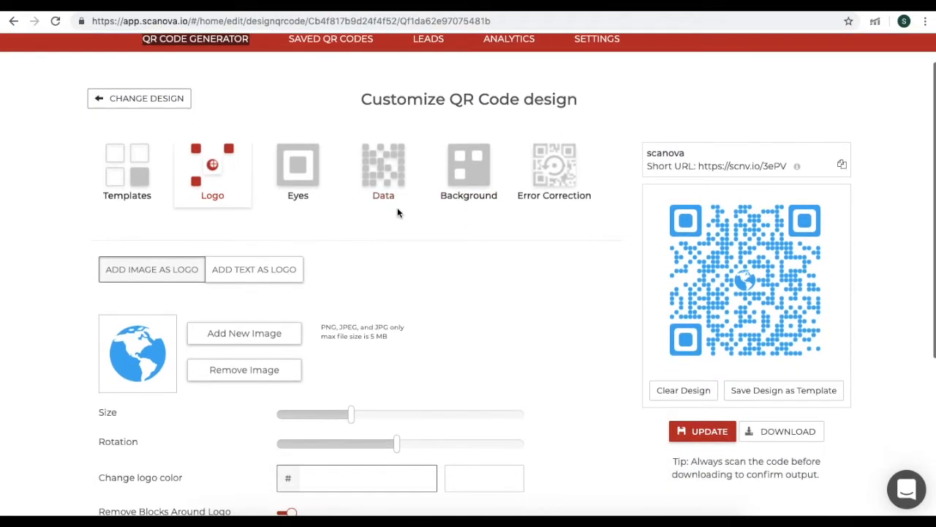
mouse_move(385, 195)
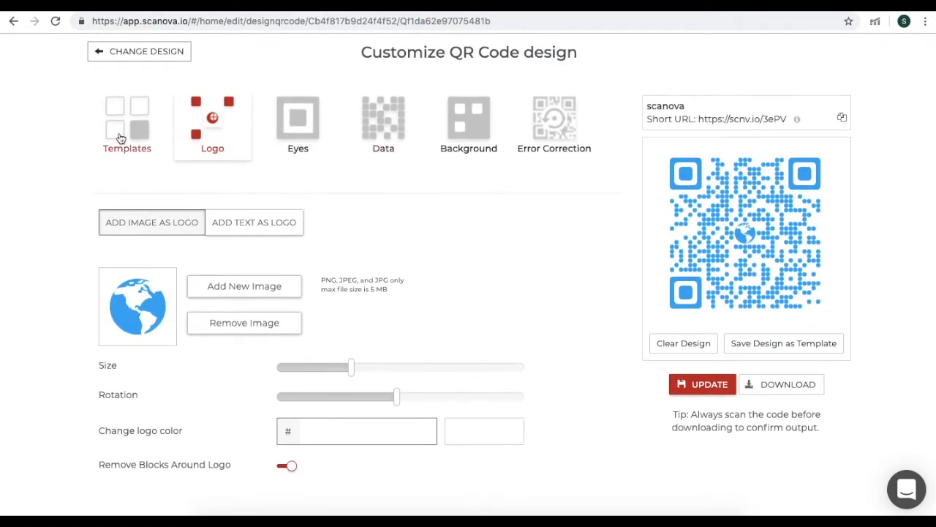
Show the ready-made design templates for the scanova code
left_click(126, 124)
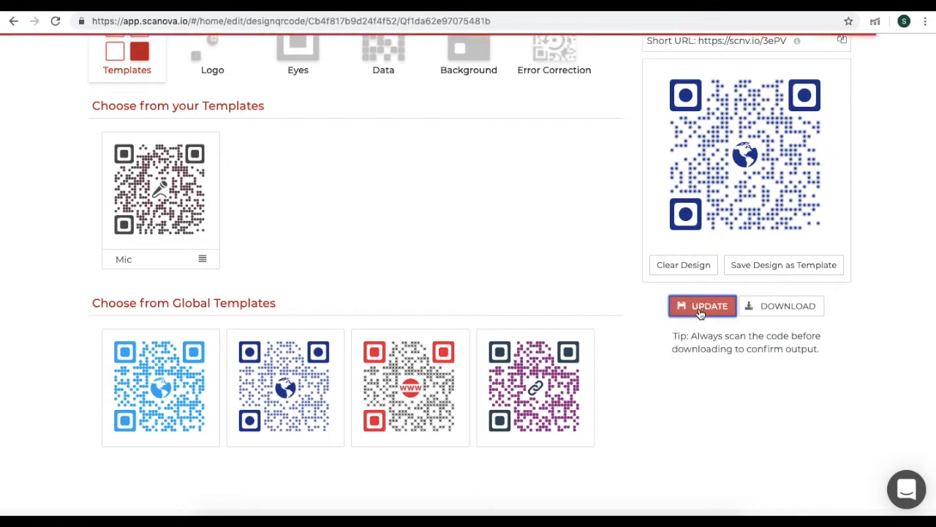
mouse_move(779, 310)
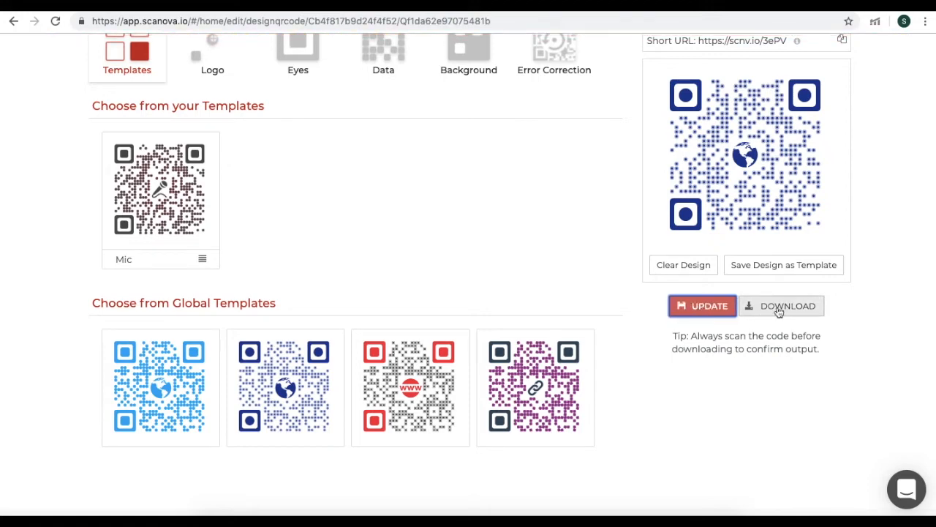
Export the scanova code as a PNG at 1.5 x 1.5 inches
left_click(782, 305)
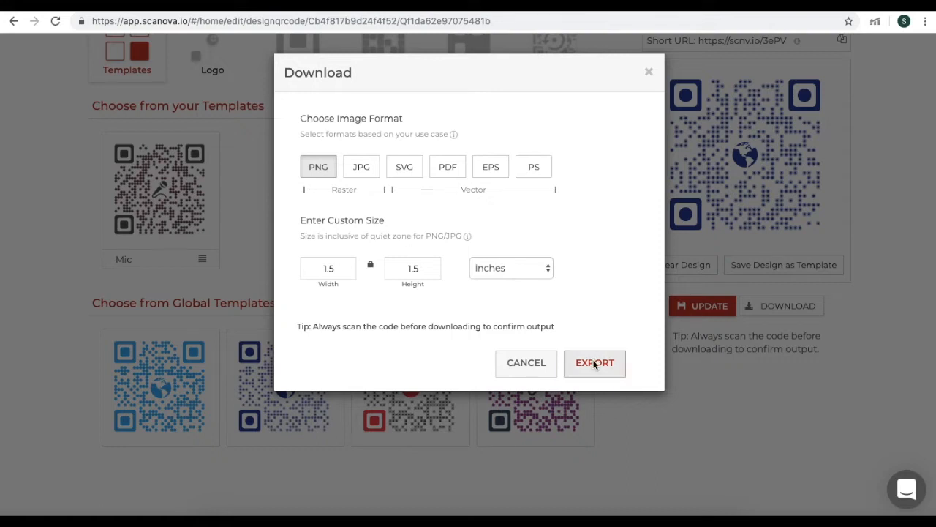
left_click(594, 362)
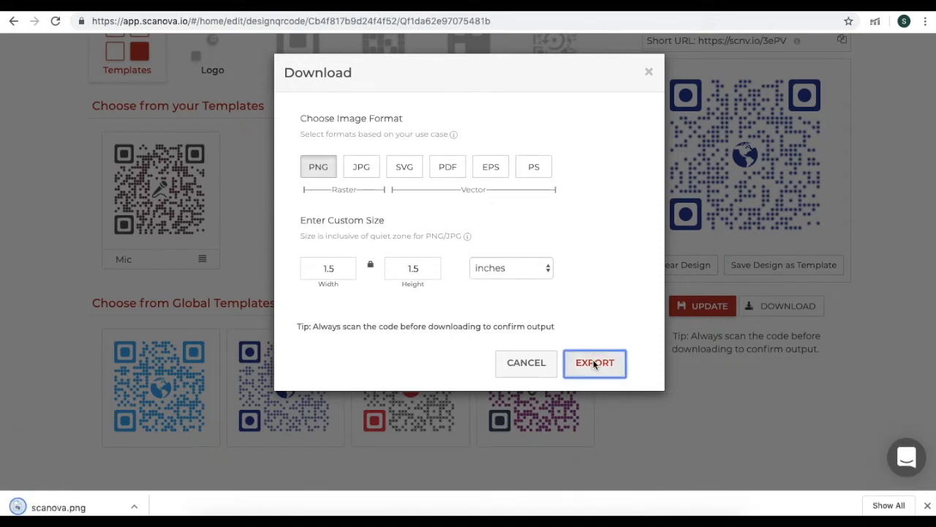
left_click(594, 363)
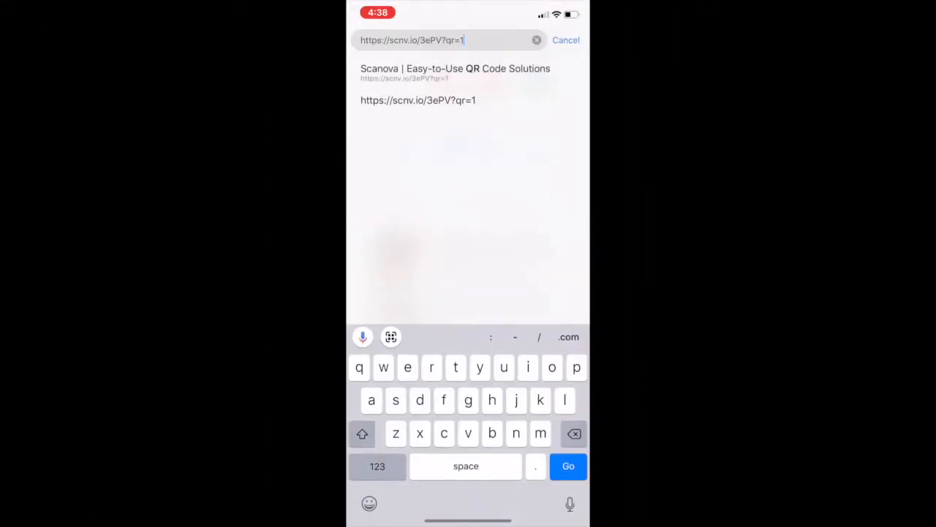
Visit the scnv.io short link on the iPhone and choose Don't Allow for location
left_click(567, 467)
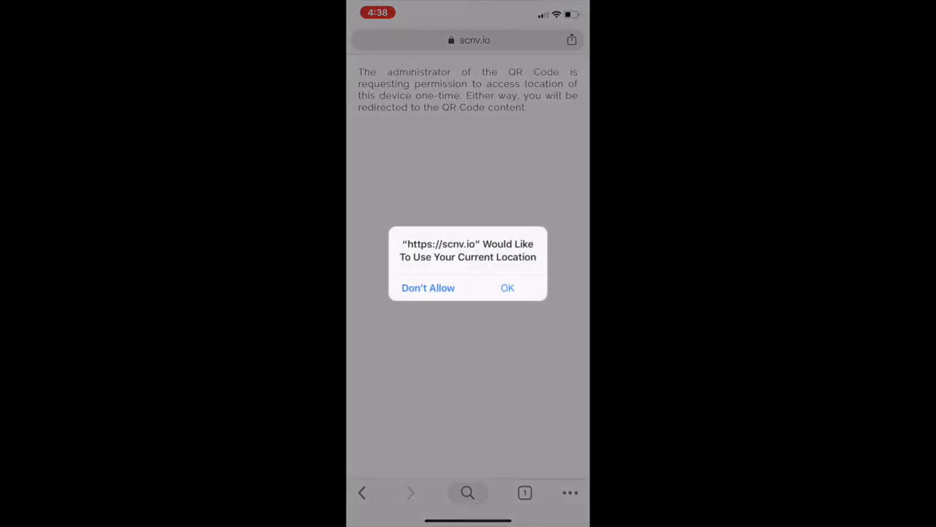
left_click(507, 287)
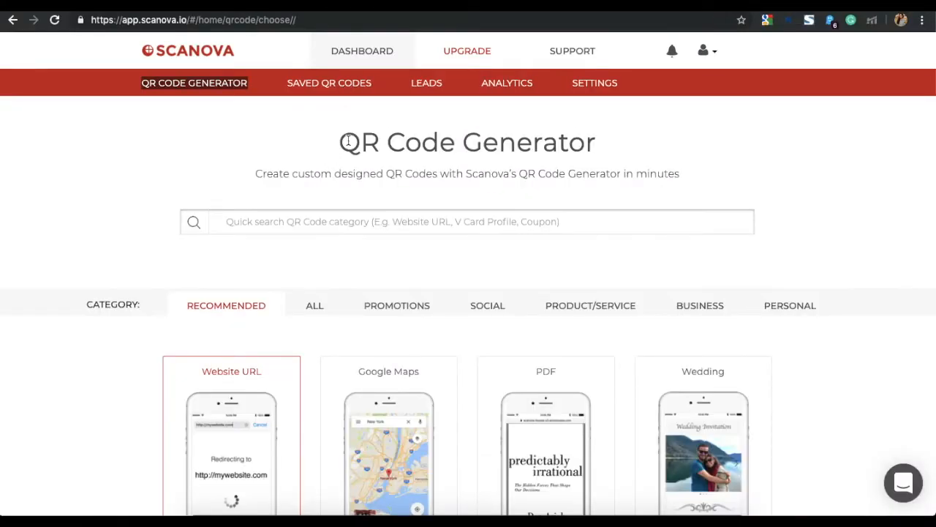
mouse_move(481, 108)
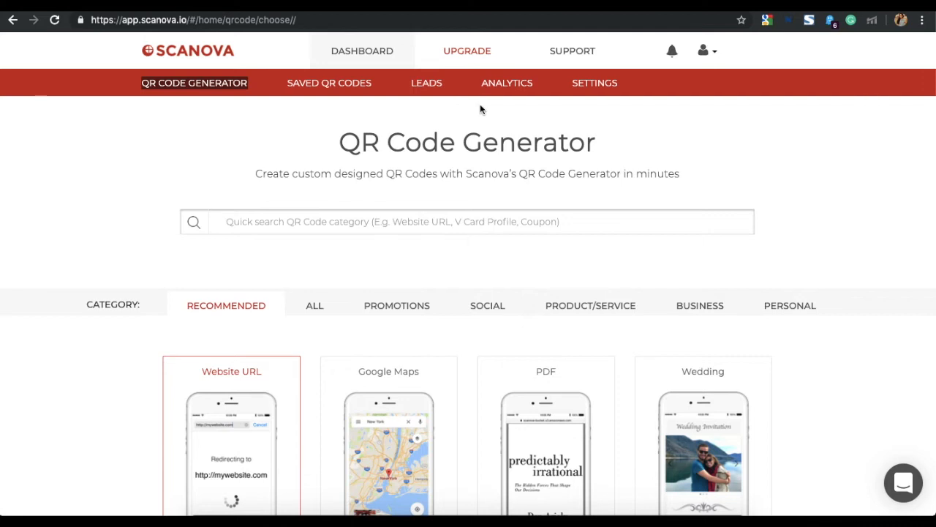
In Analytics, select only the scanova QR code for the June 29 – July 29, 2019 report
left_click(506, 82)
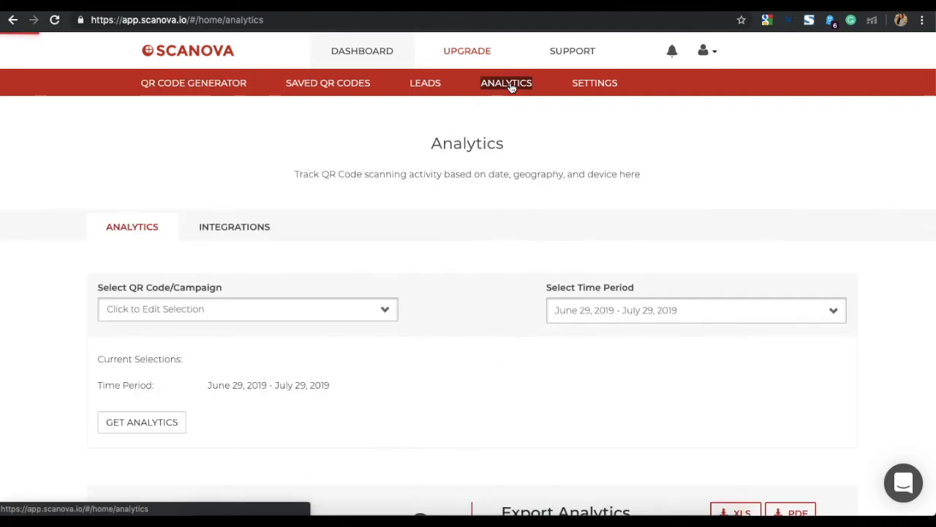
left_click(140, 421)
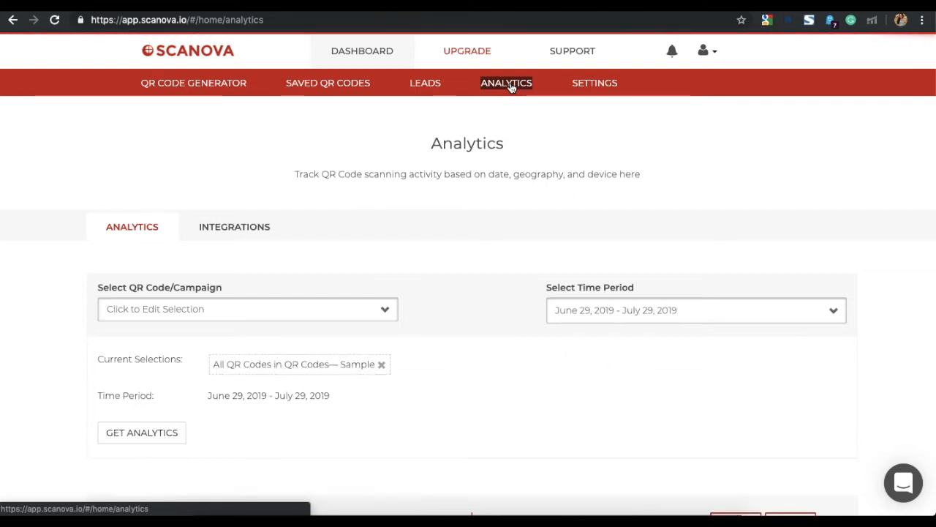
mouse_move(317, 309)
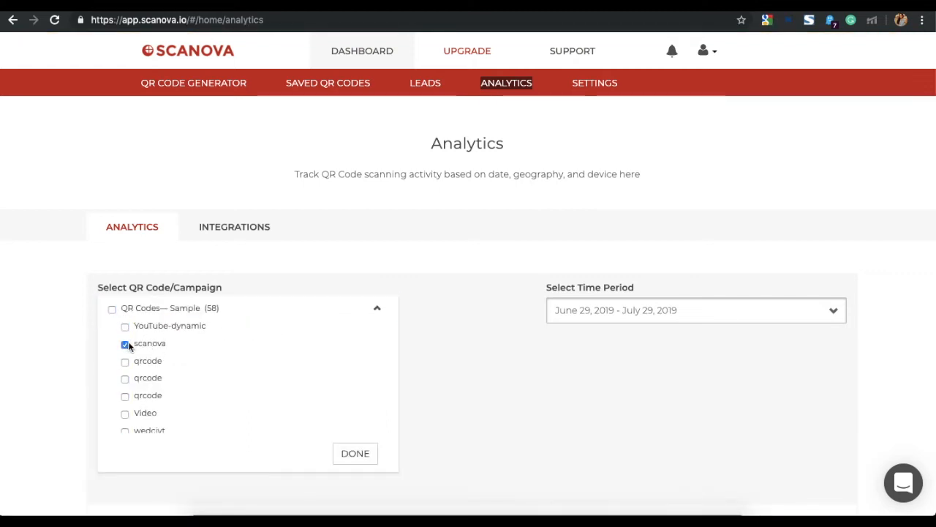
left_click(354, 454)
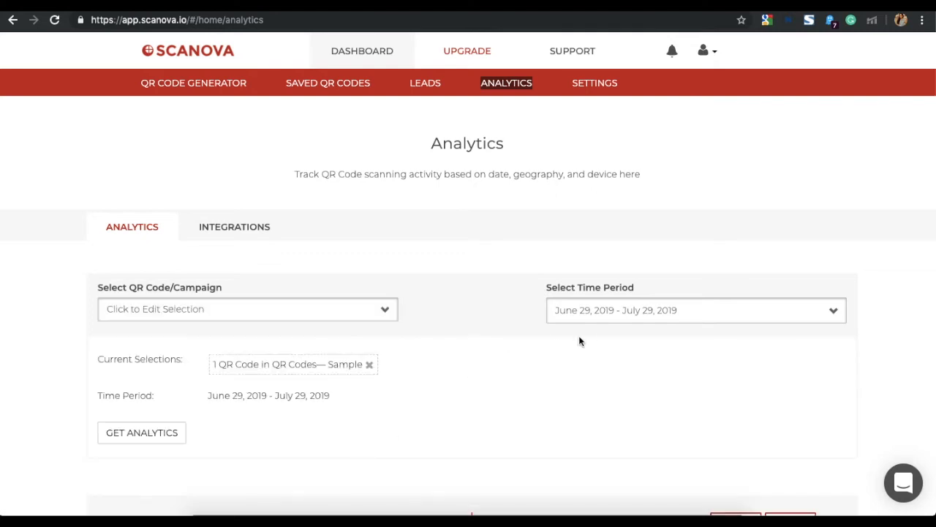
left_click(697, 310)
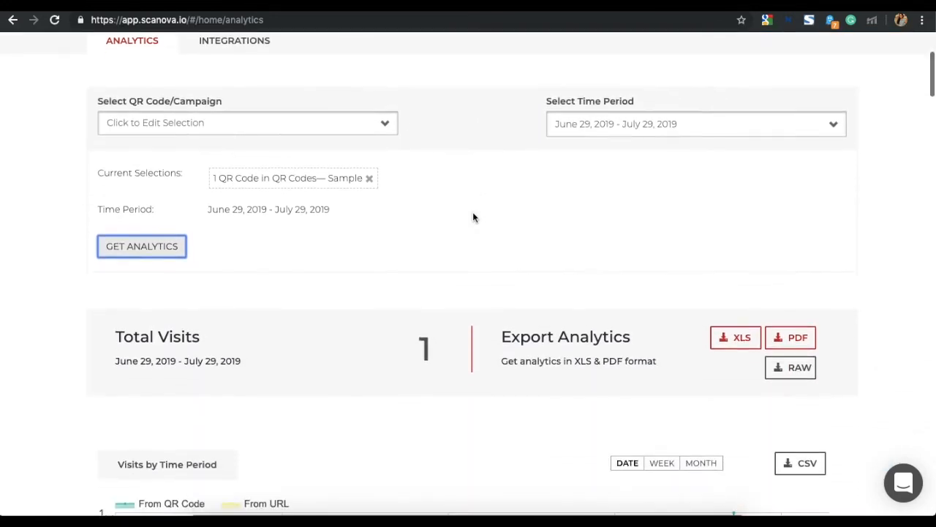
Scroll through Total Visits, campaign chart, Demographics and Exact Geo-Location showing one visit from India
scroll("down", 3)
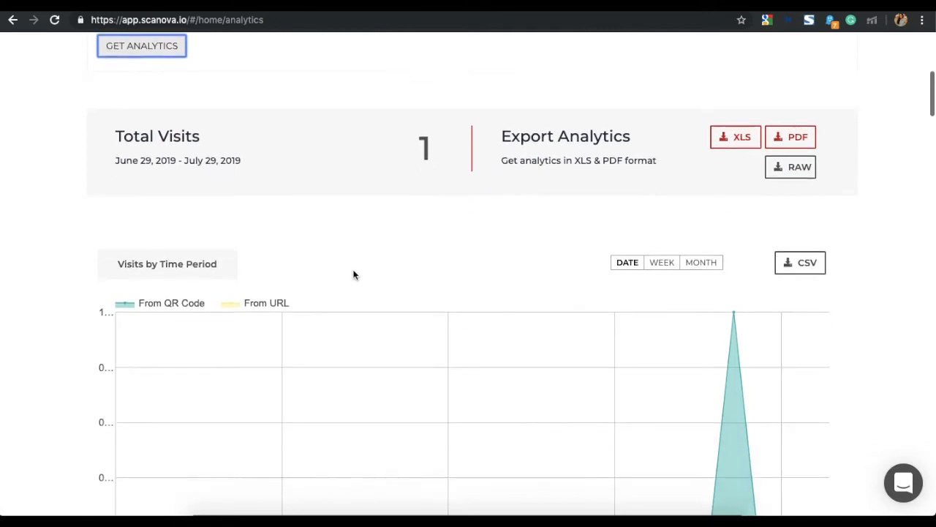
scroll("down", 3)
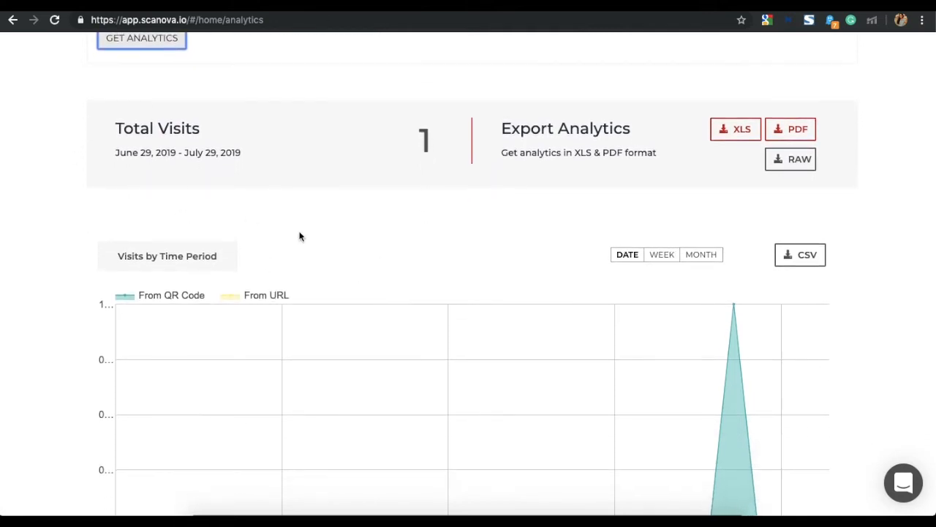
scroll("down", 3)
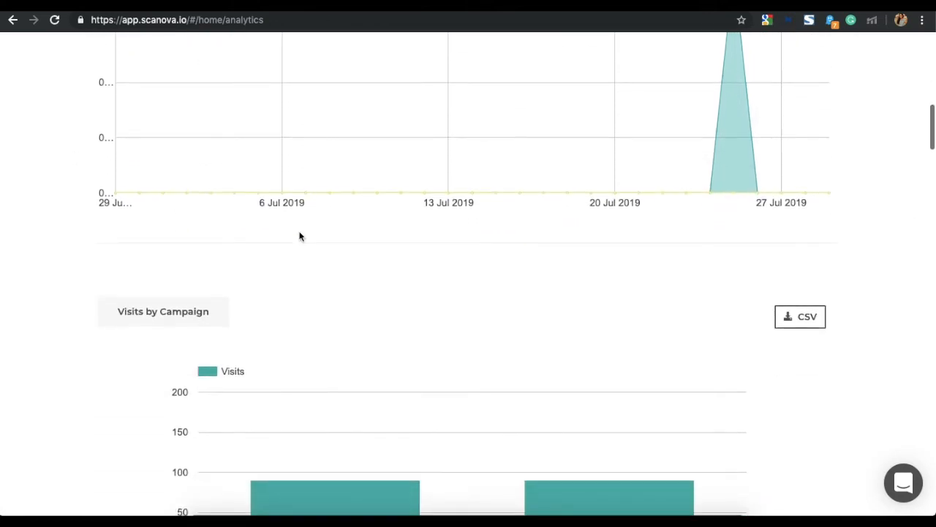
scroll("down", 3)
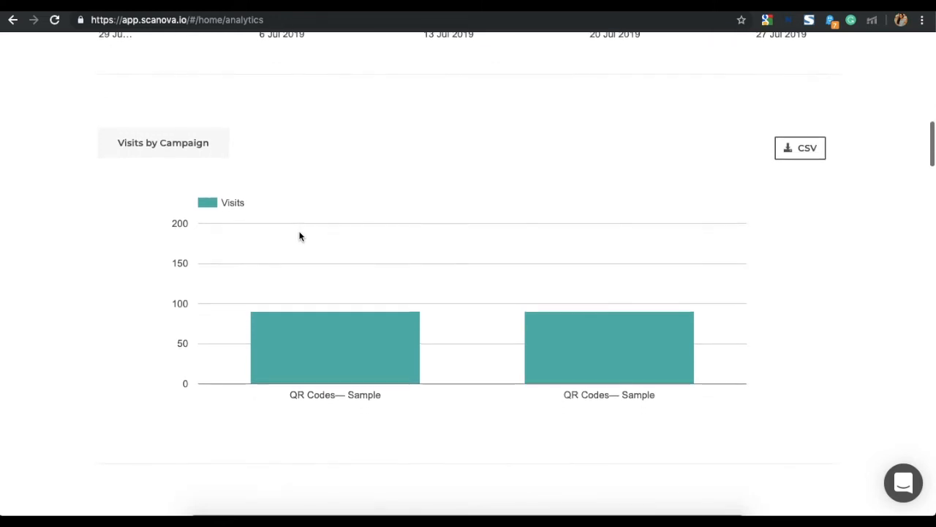
scroll("down", 3)
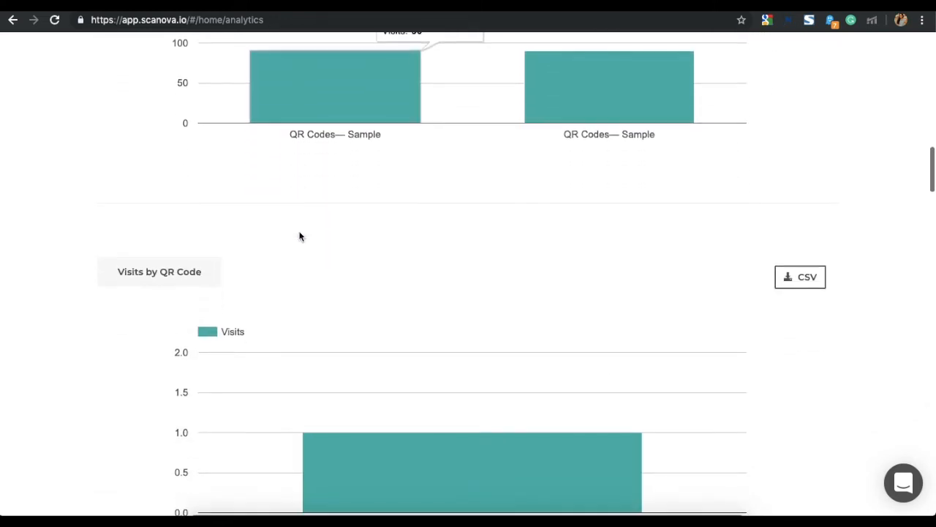
scroll("down", 3)
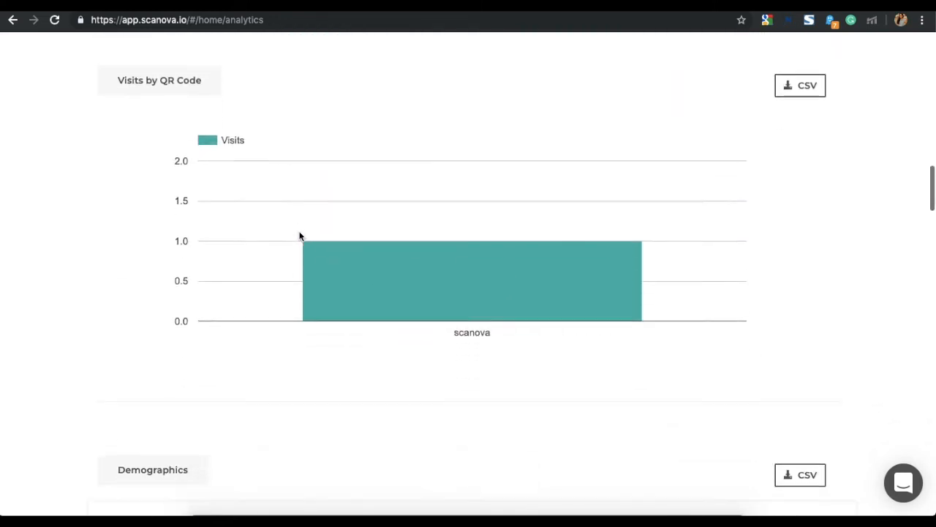
scroll("down", 3)
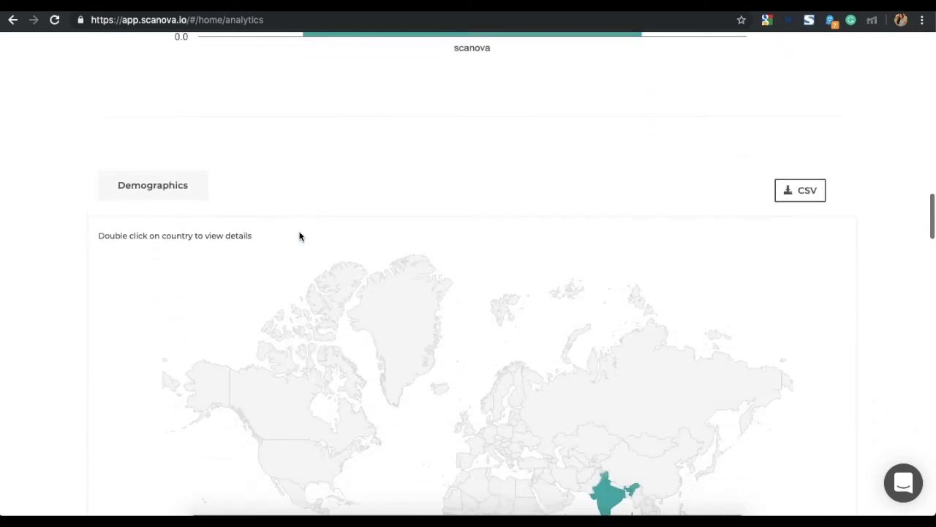
scroll("down", 3)
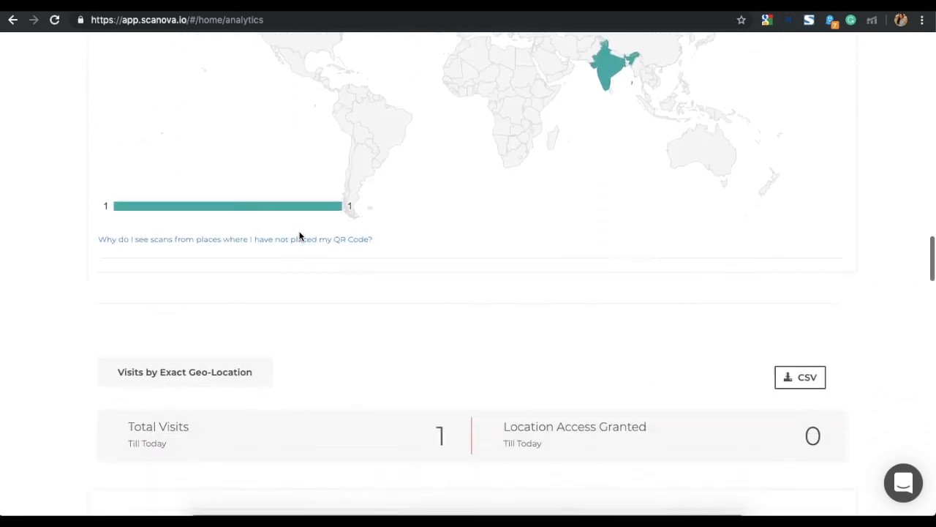
scroll("down", 3)
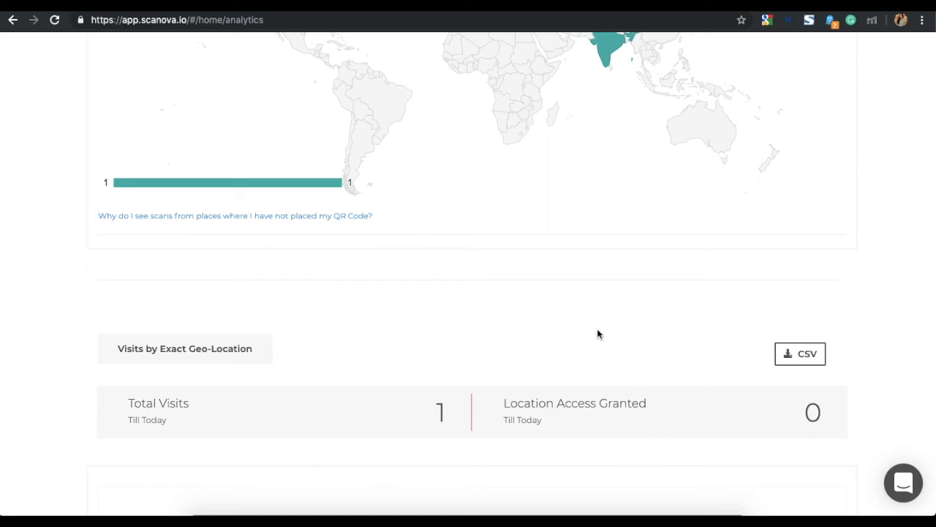
scroll("down", 3)
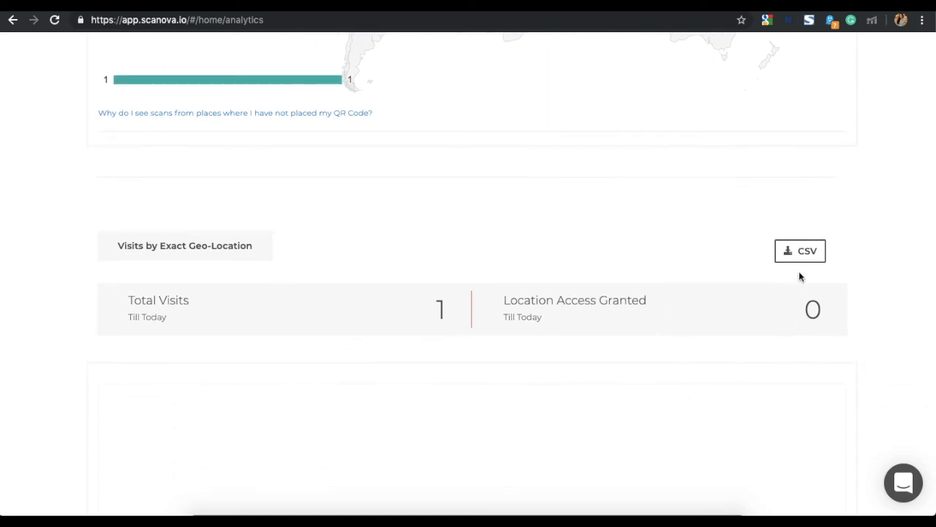